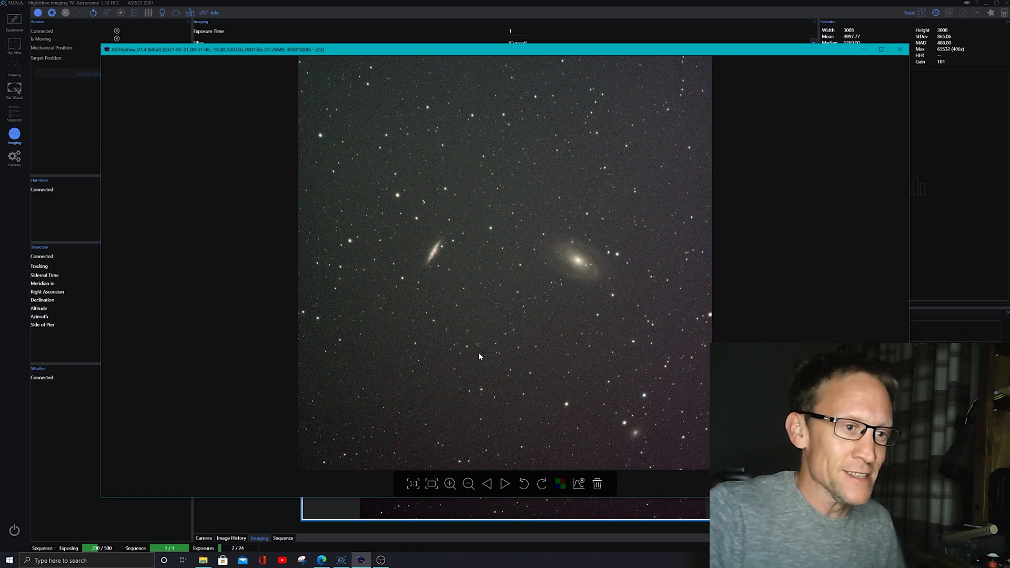
{"action": "mouse_move", "coordinate": [483, 367]}
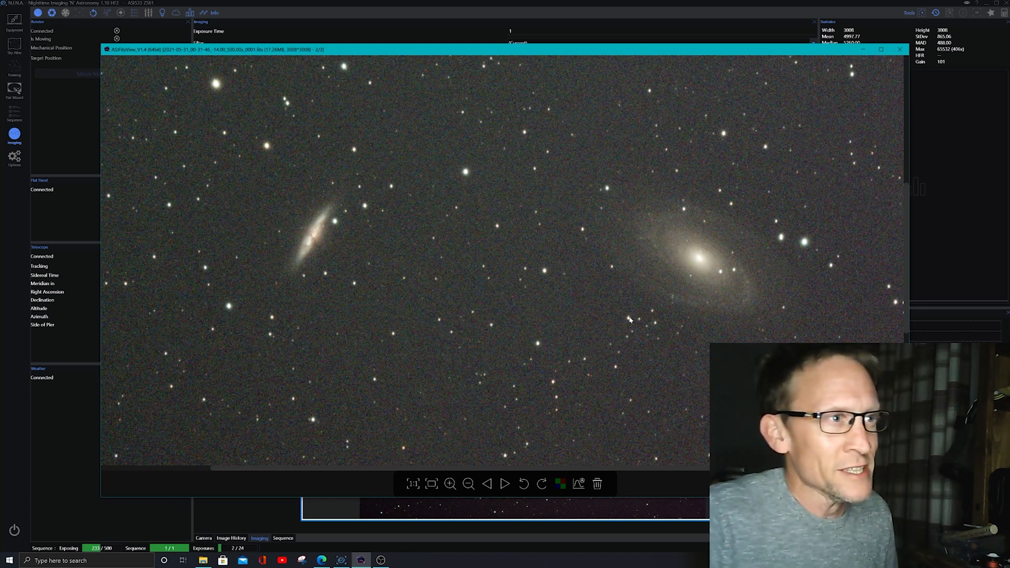
Step: Zoom out once in ASIFitsView so both M81 and M82 and more surrounding stars show
{"action": "left_click", "coordinate": [450, 484]}
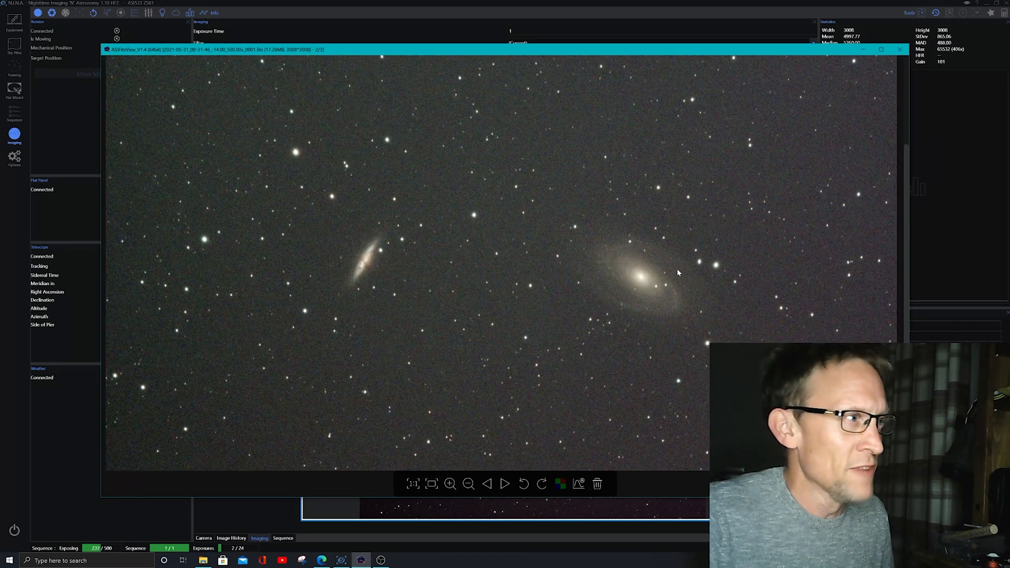
{"action": "mouse_move", "coordinate": [683, 273]}
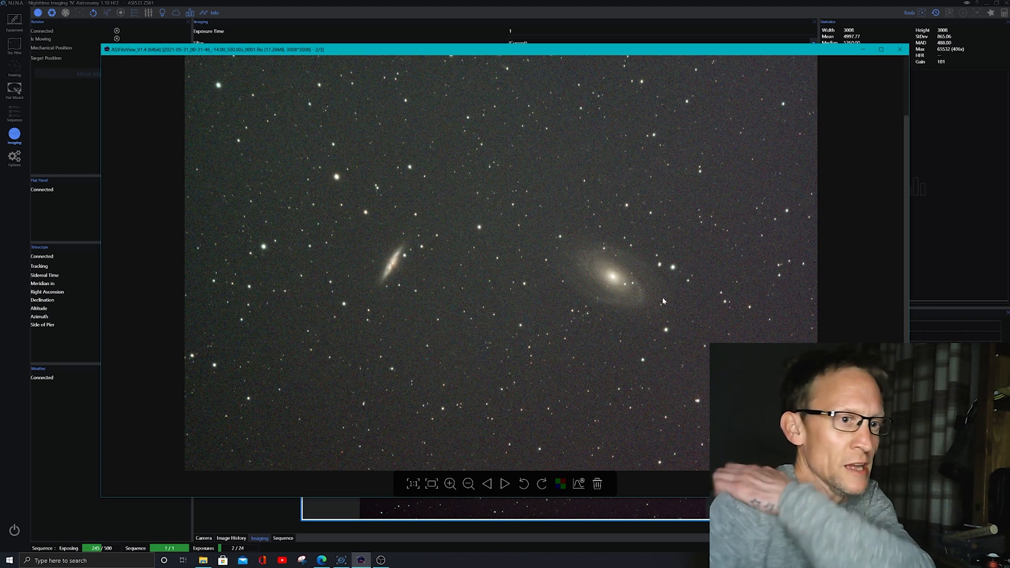
{"action": "mouse_move", "coordinate": [676, 293]}
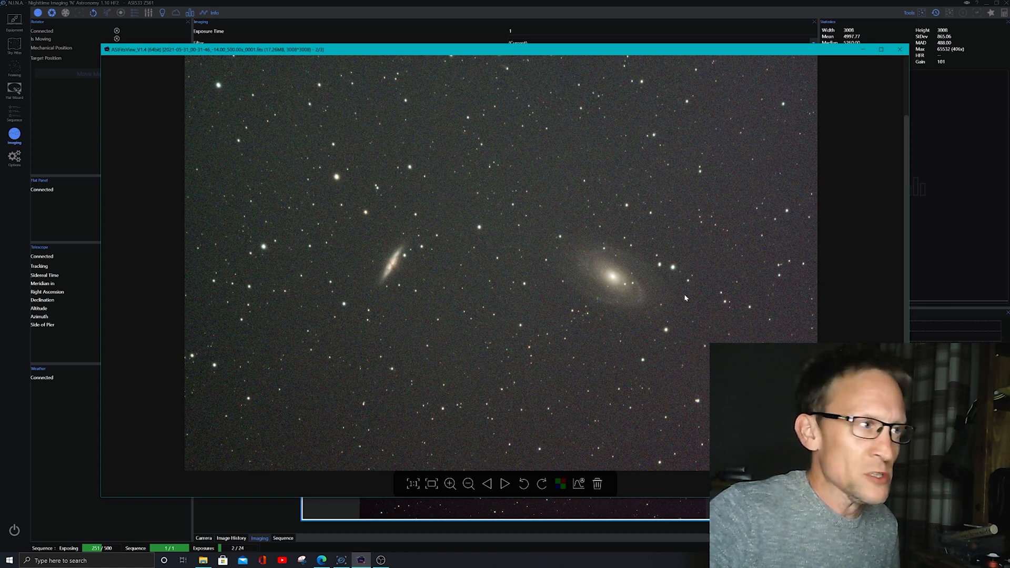
{"action": "mouse_move", "coordinate": [692, 297]}
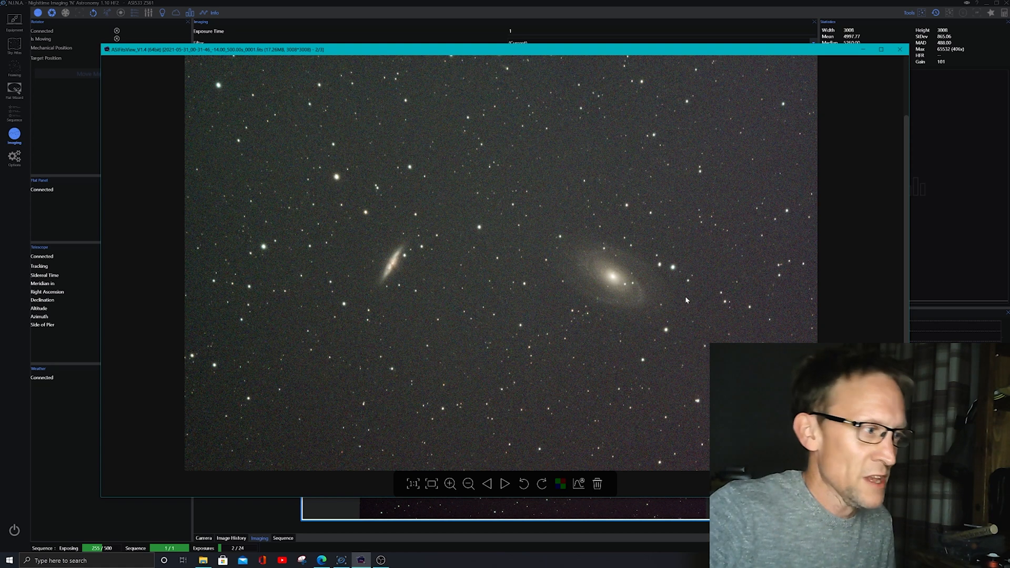
{"action": "mouse_move", "coordinate": [686, 324]}
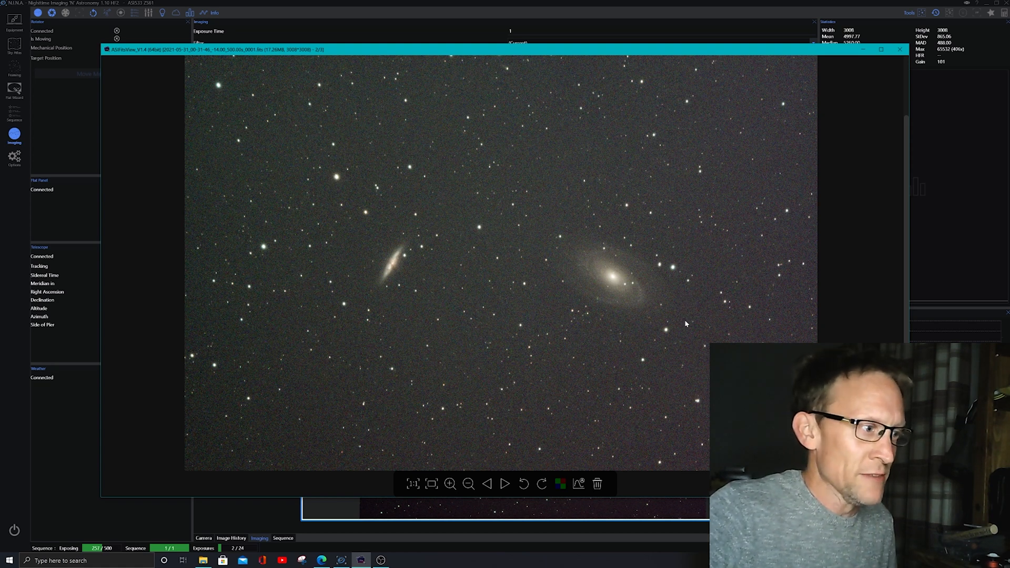